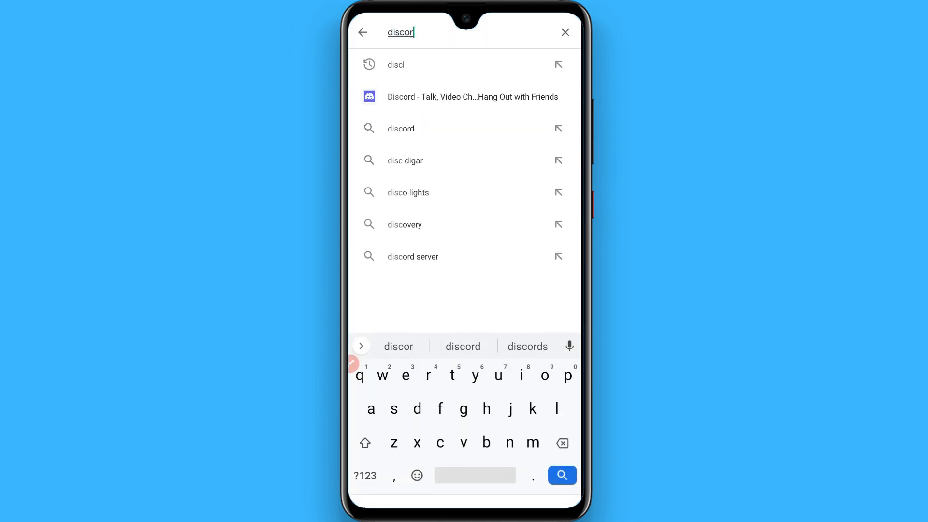
# Open Discord's Play Store listing, confirm it is already installed, and return home
pyautogui.click(472, 96)
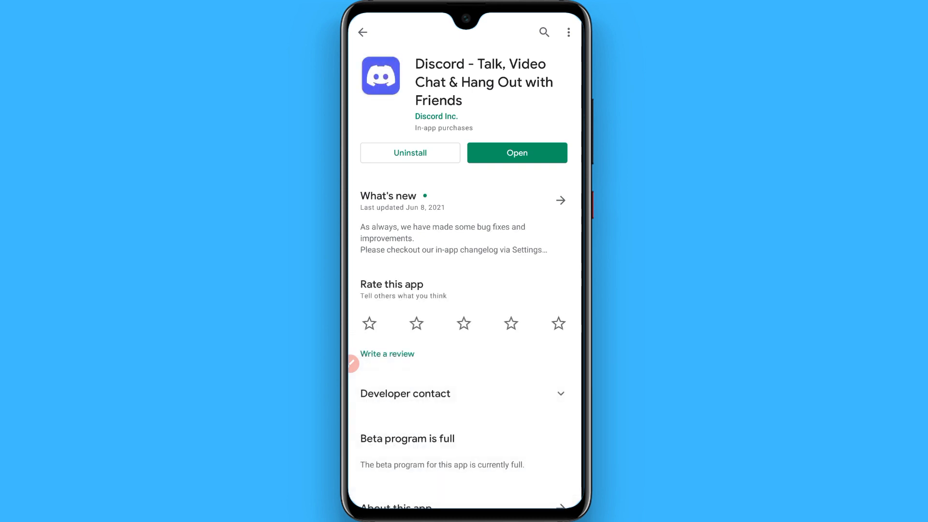
pyautogui.moveTo(441, 284); pyautogui.dragTo(524, 177)
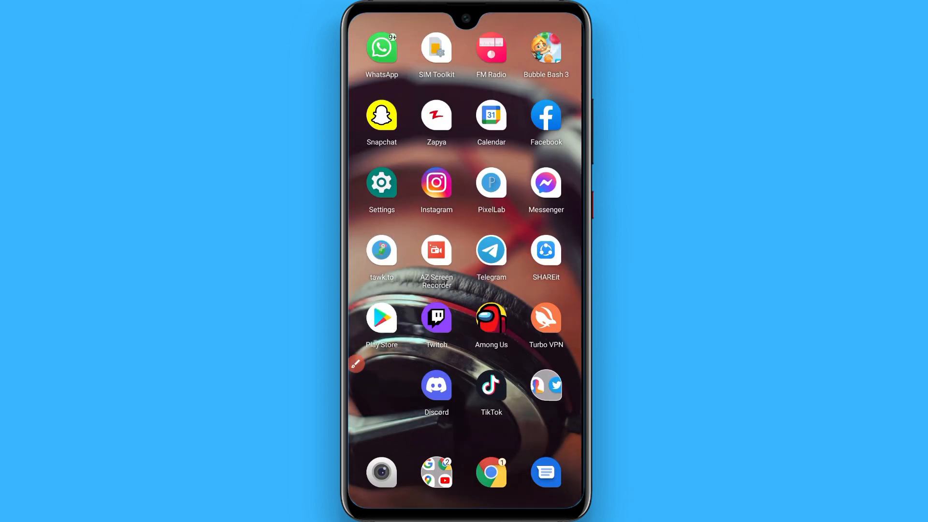
# Launch Discord from the home screen and open User Settings via the profile avatar
pyautogui.click(436, 384)
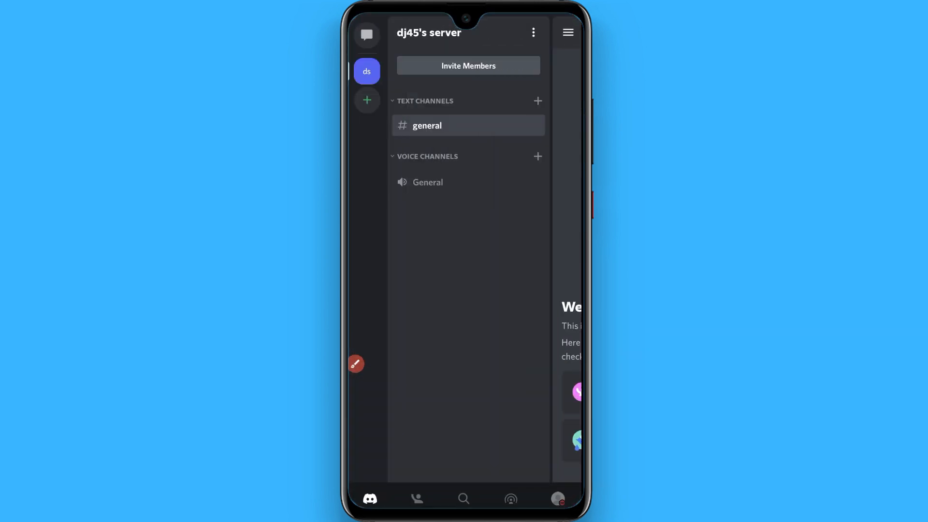
pyautogui.moveTo(458, 354); pyautogui.dragTo(547, 472)
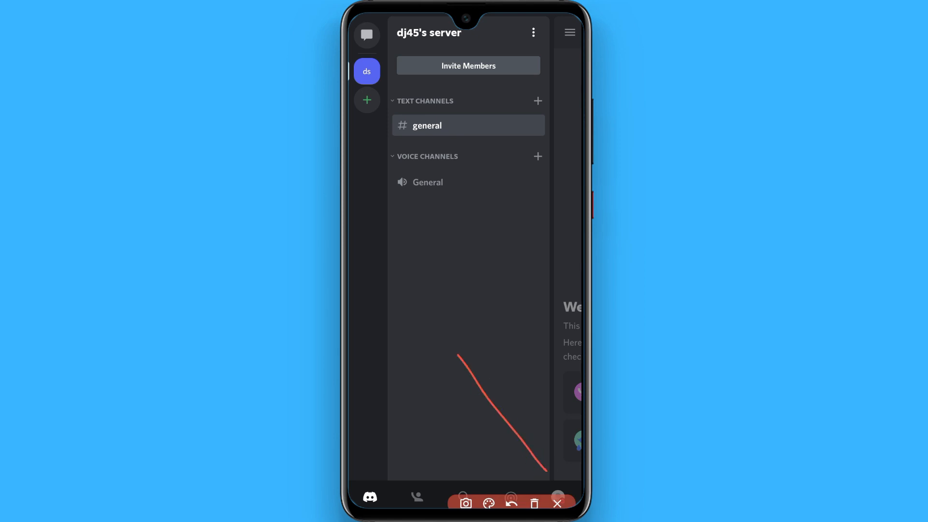
pyautogui.click(557, 497)
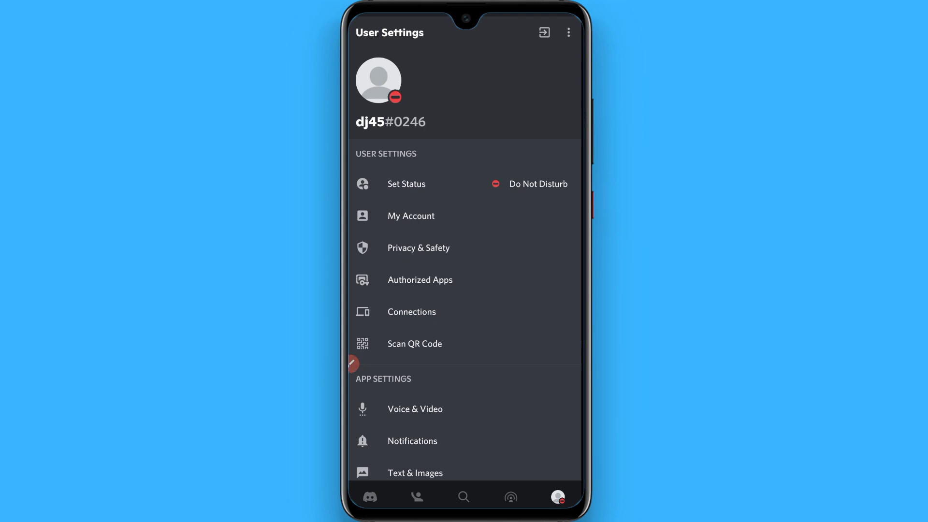
# View the My Account page, then go back to the server's channel list
pyautogui.click(410, 215)
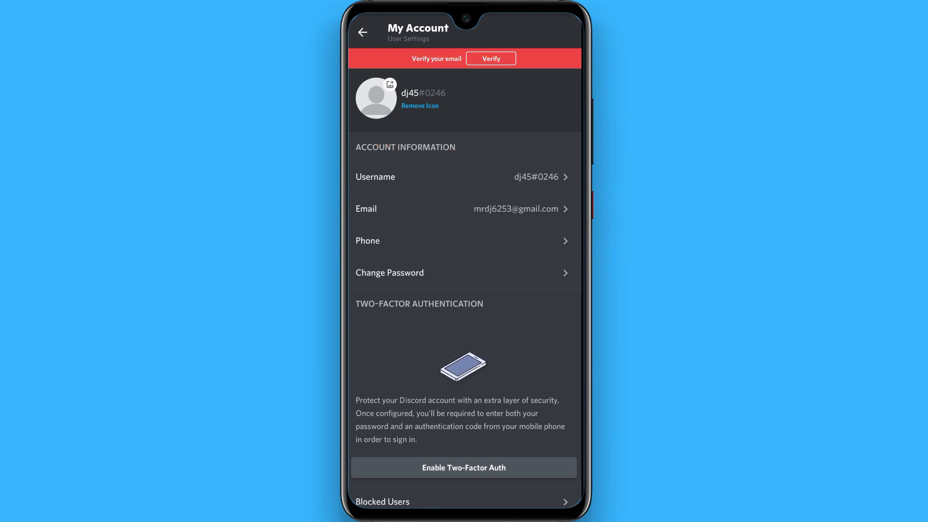
pyautogui.click(362, 32)
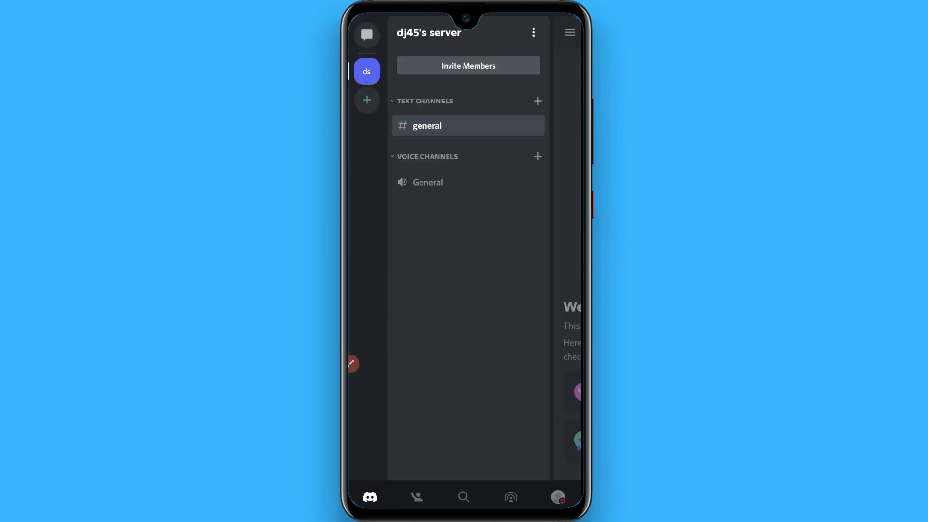
pyautogui.moveTo(399, 62); pyautogui.dragTo(406, 296)
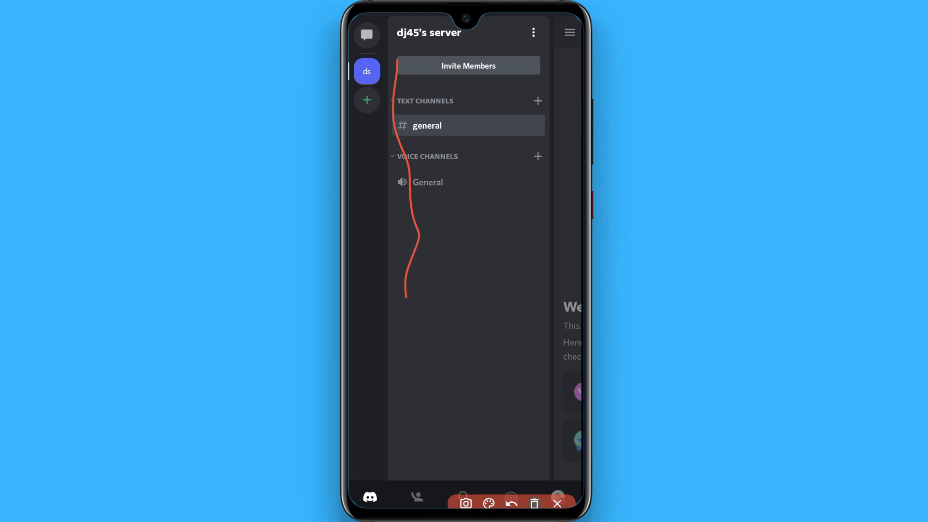